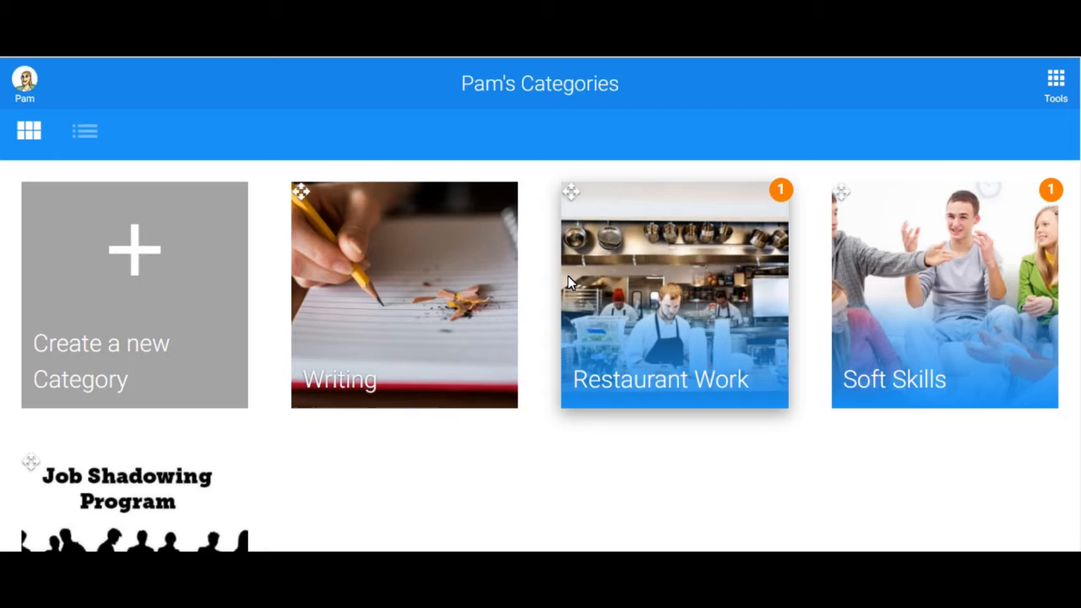
- Open the 'Cook The Perfect Burger on the Stove Top!' goal under Restaurant Work
left_click(674, 294)
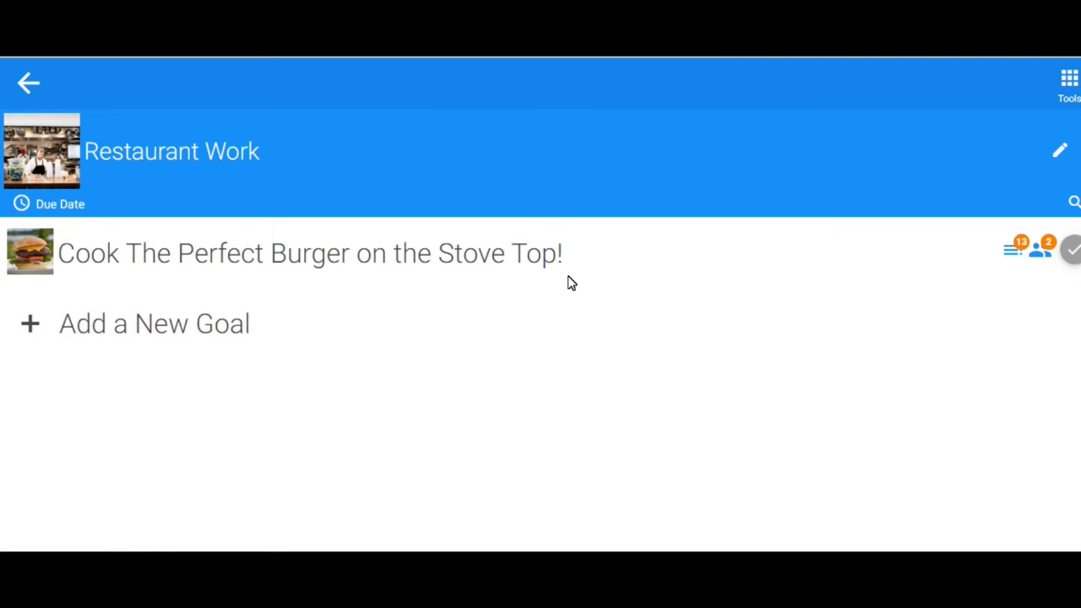
mouse_move(532, 268)
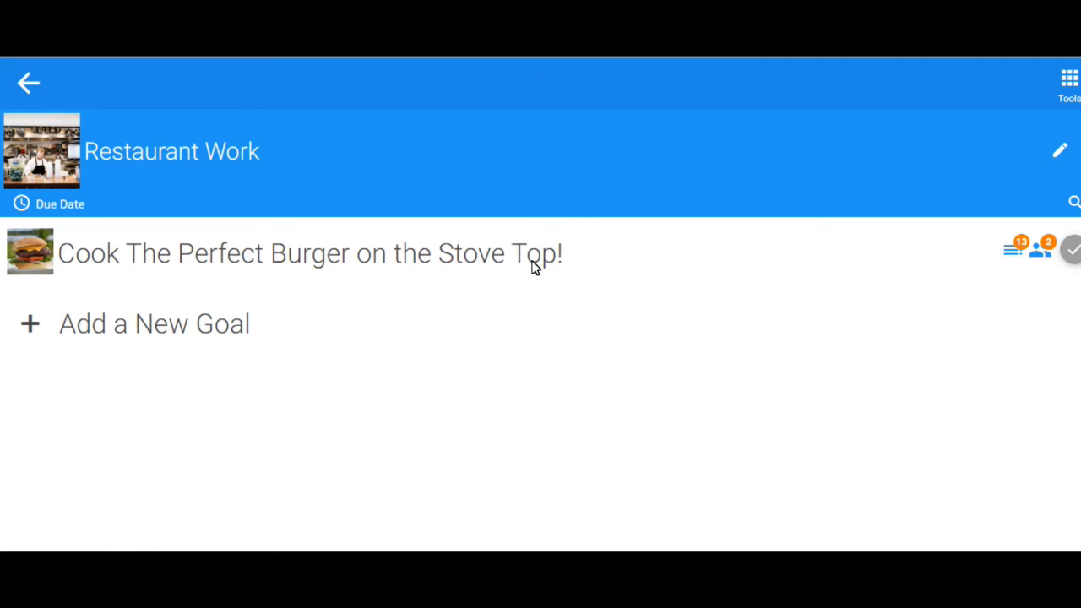
left_click(307, 252)
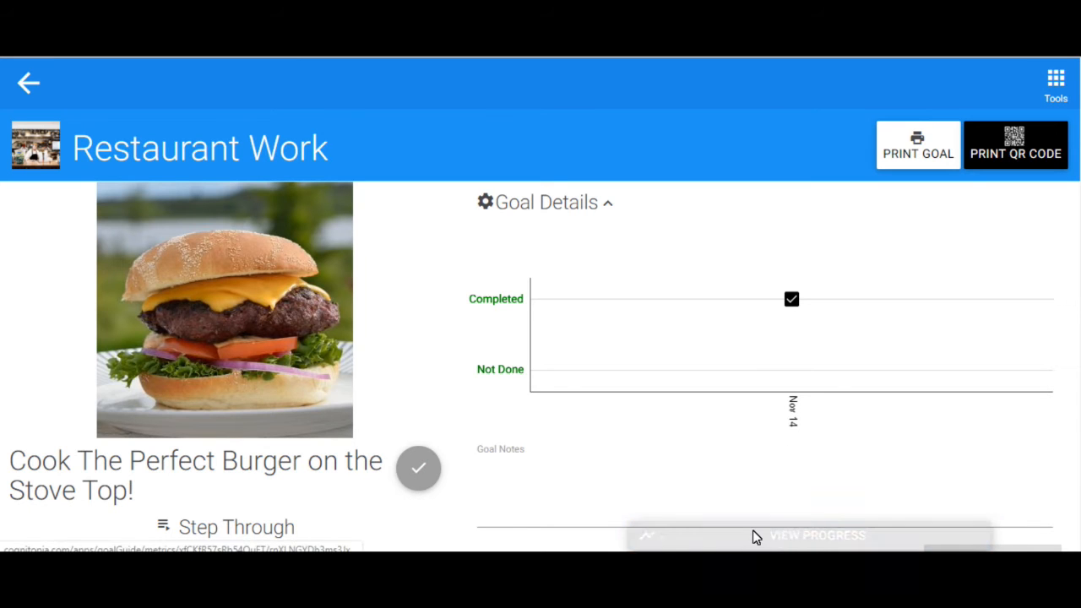
- Show the burger goal's progress chart for 8–22 November 2019
left_click(815, 535)
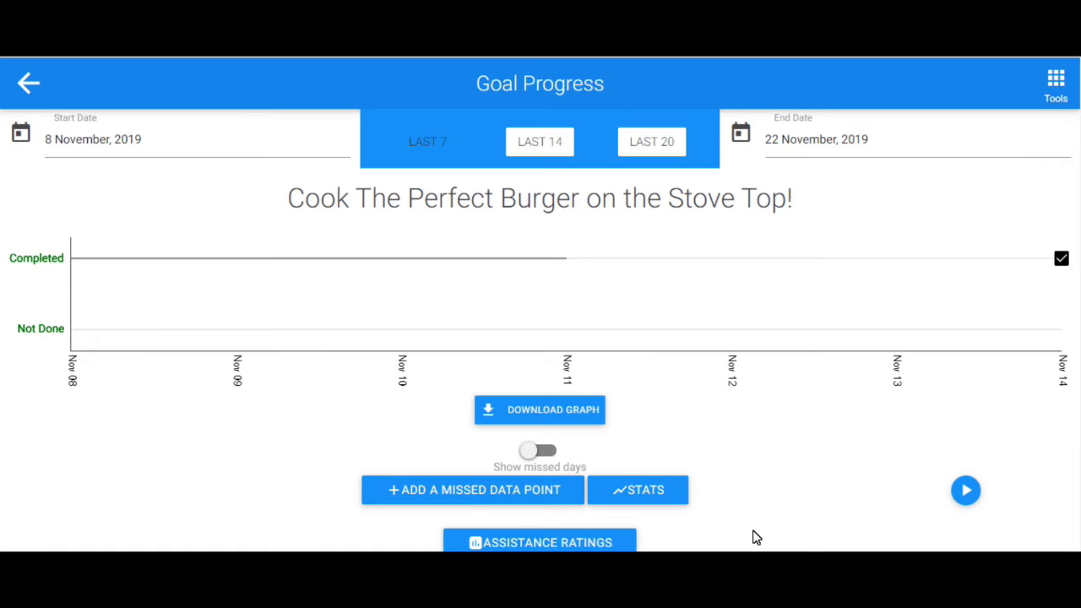
mouse_move(446, 177)
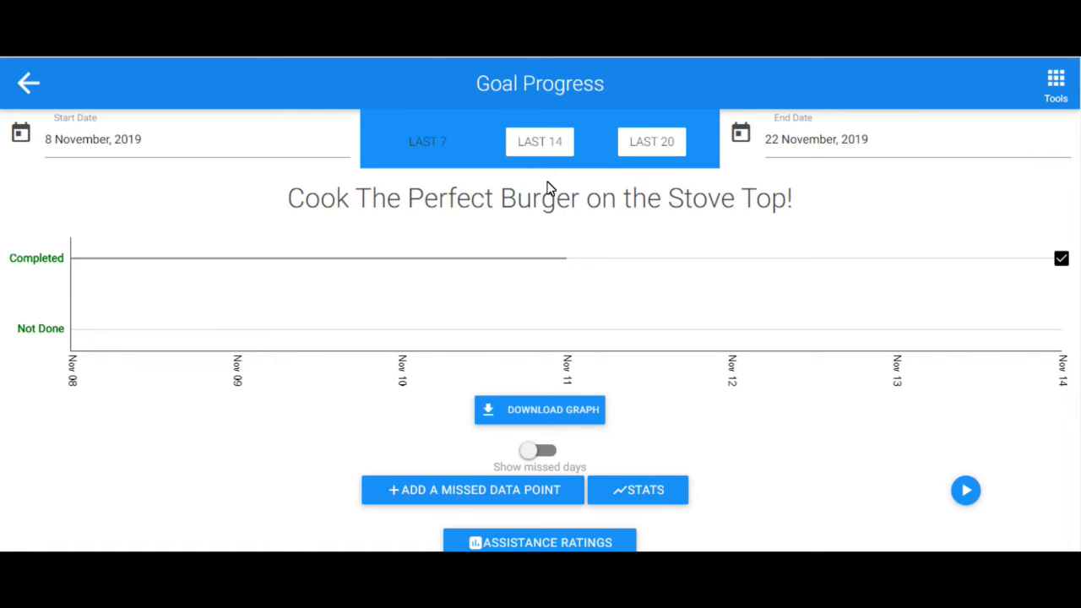
mouse_move(737, 210)
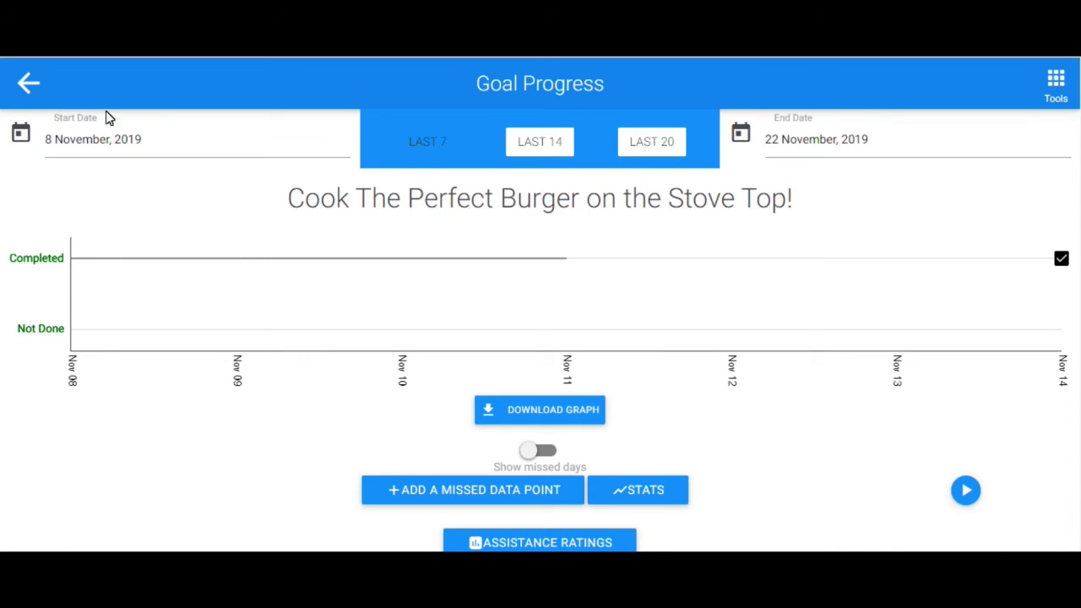
mouse_move(924, 203)
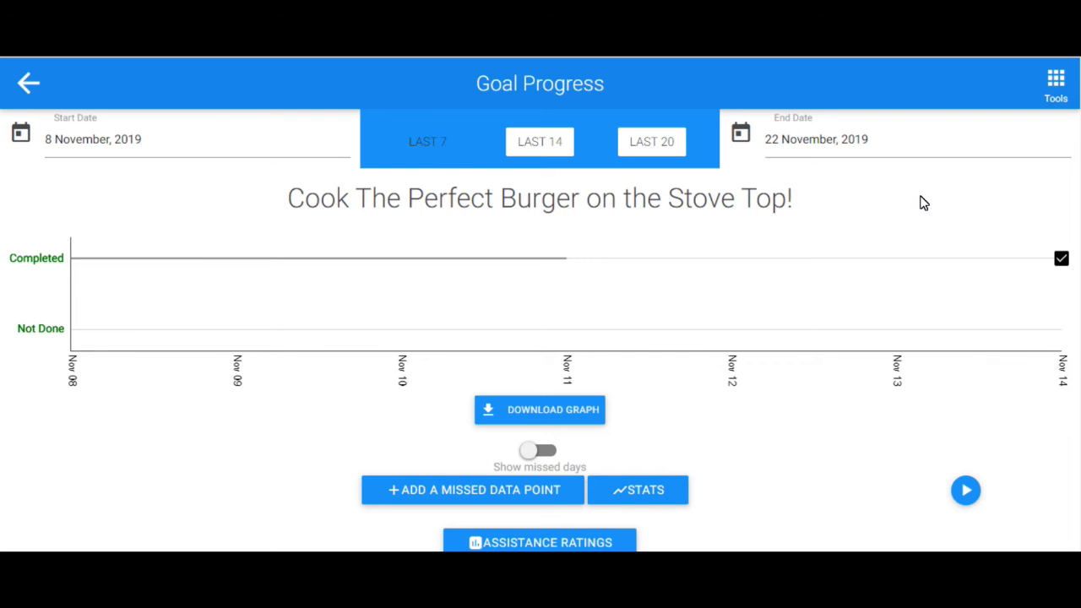
mouse_move(794, 194)
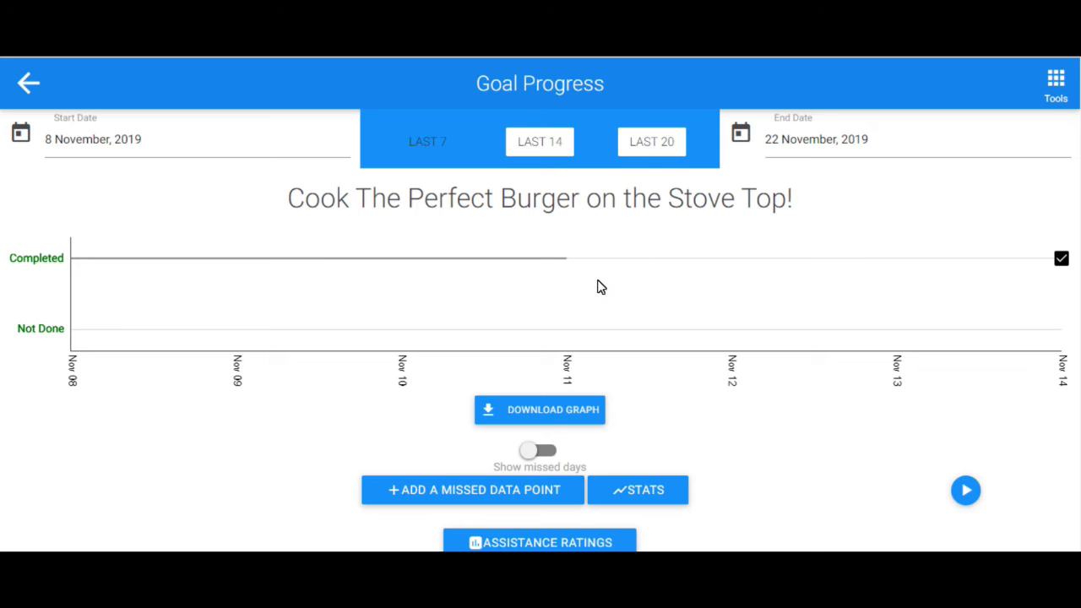
- Scroll down to the teacher and student participant list and summary
scroll("down", 3)
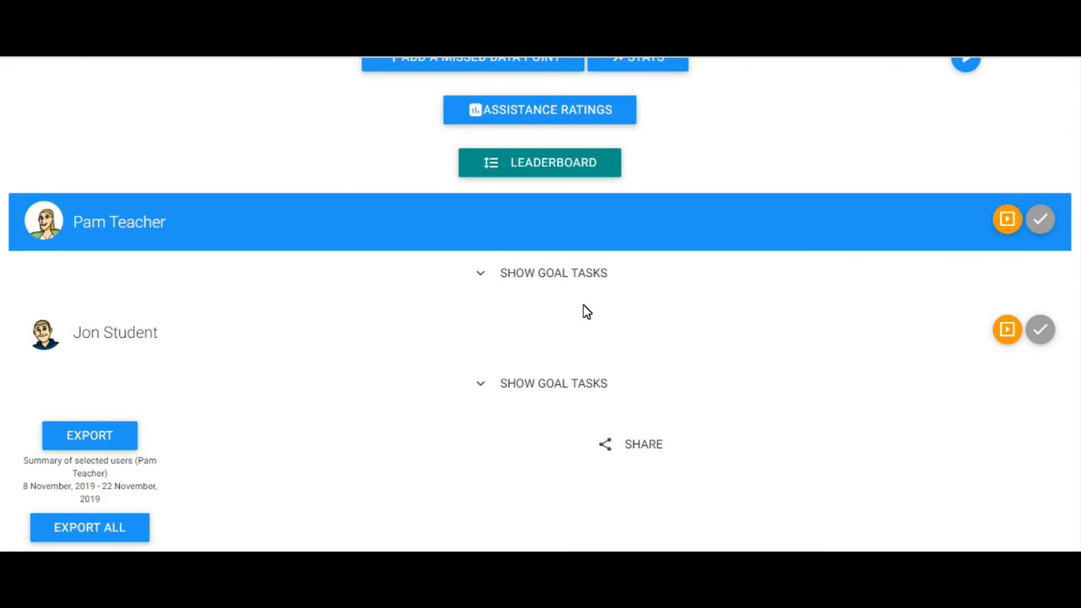
mouse_move(381, 494)
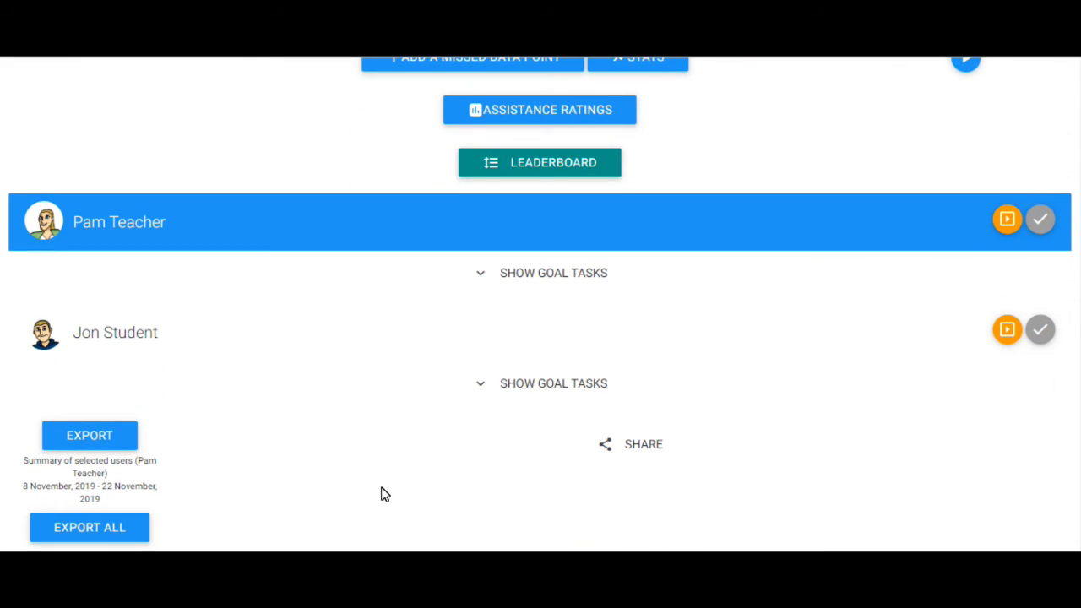
mouse_move(336, 497)
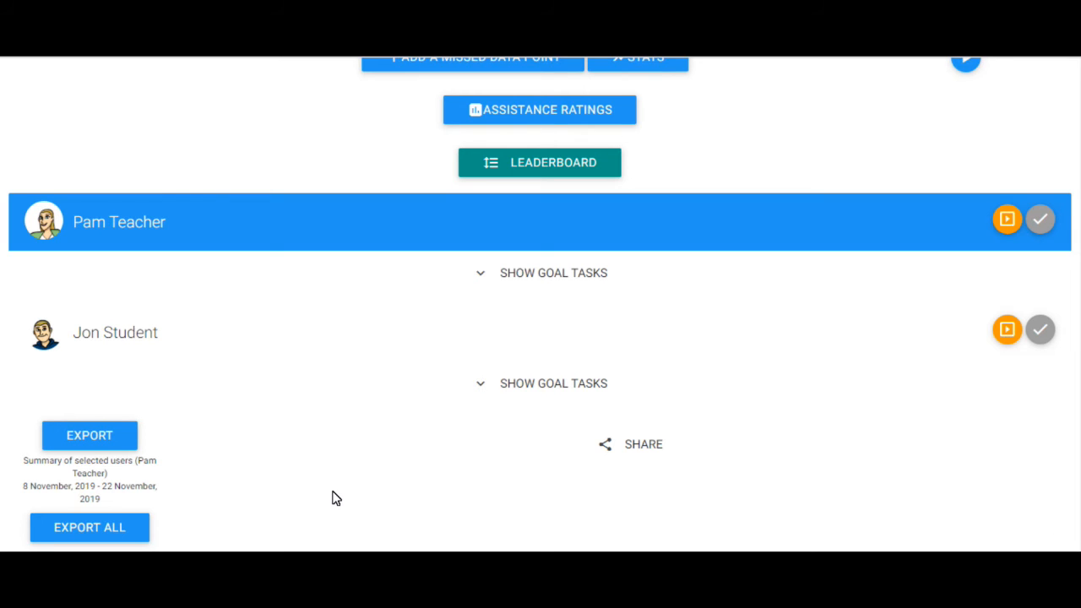
mouse_move(166, 515)
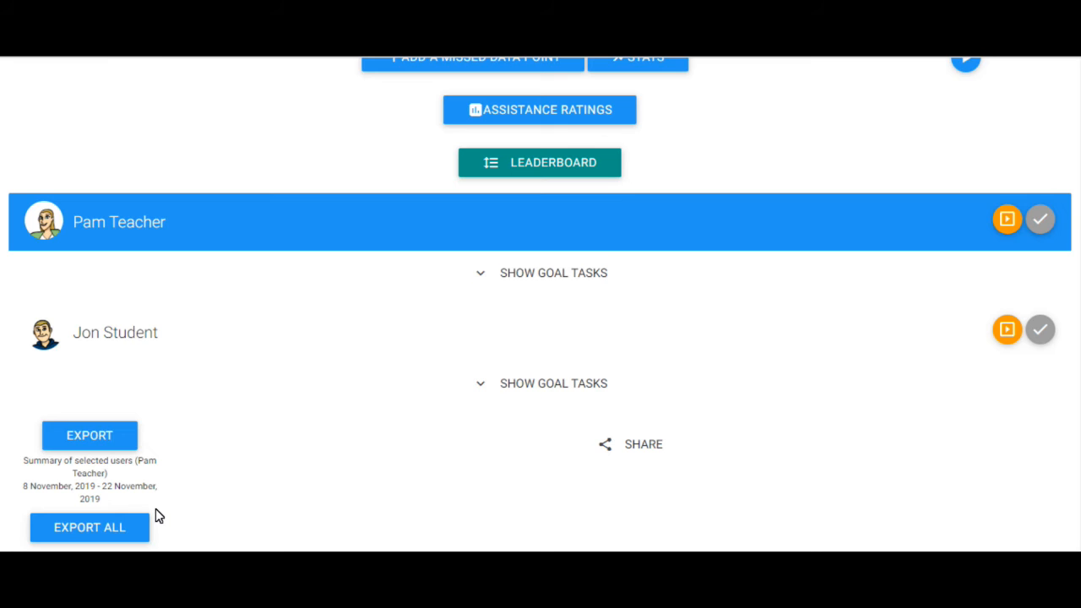
mouse_move(156, 368)
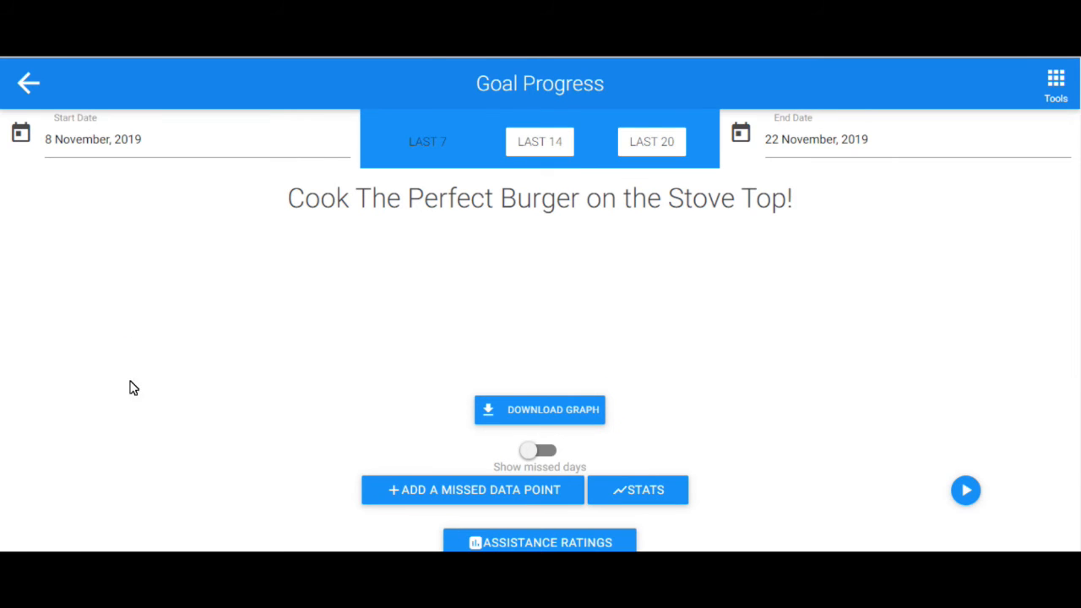
- Deselect the teacher and export Jon Student's progress, opening it in Excel
scroll("down", 3)
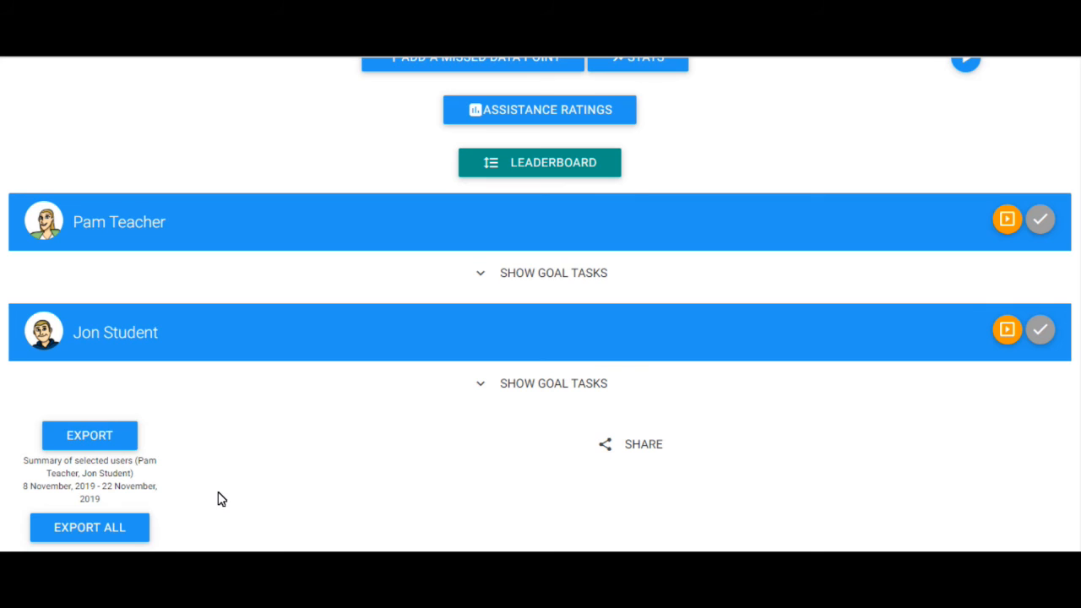
mouse_move(214, 452)
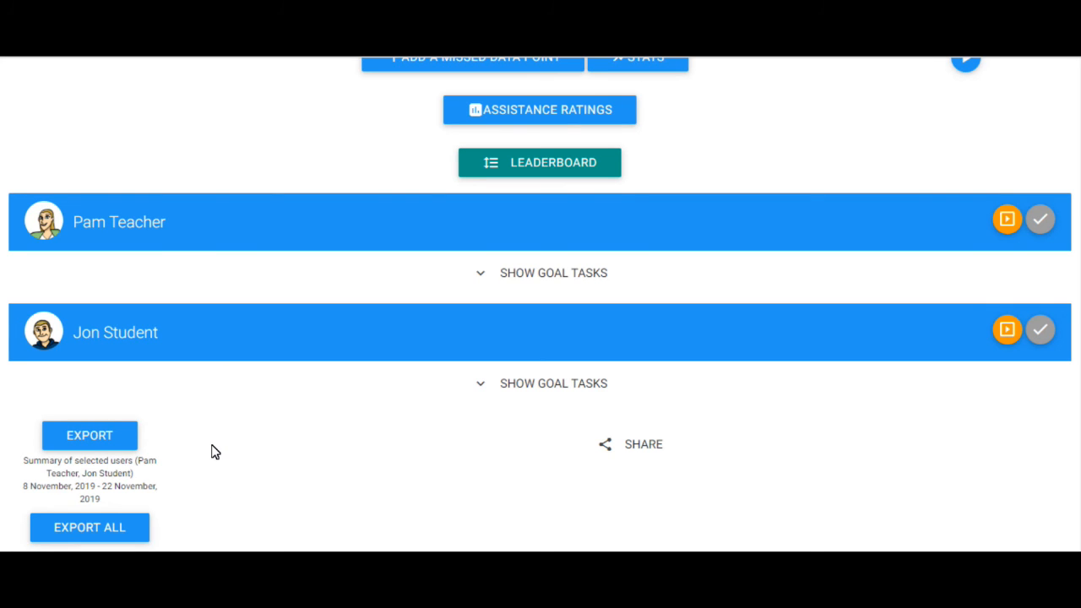
mouse_move(140, 231)
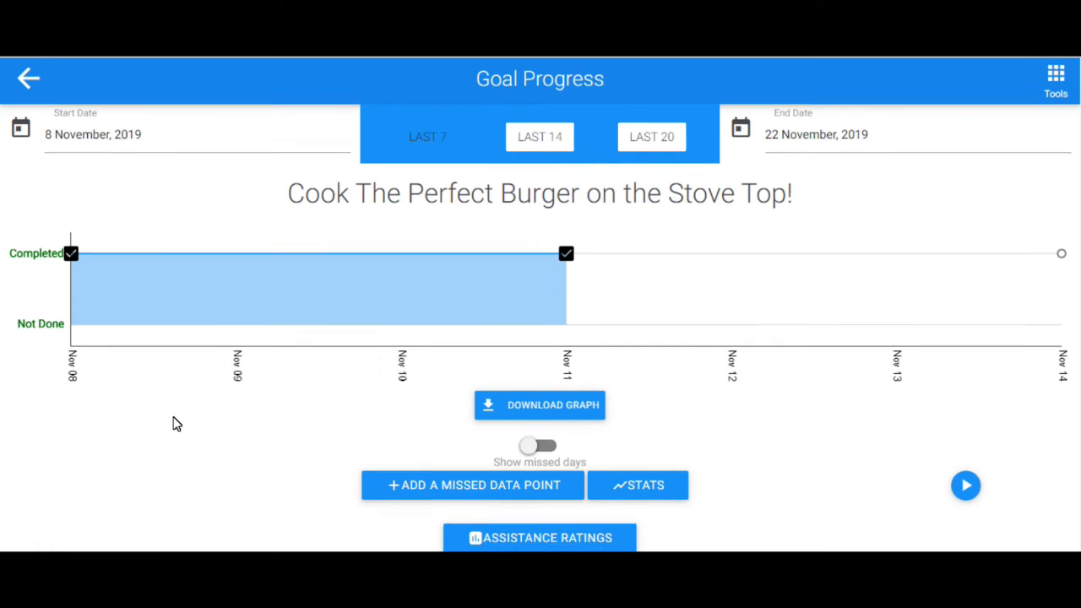
scroll("down", 3)
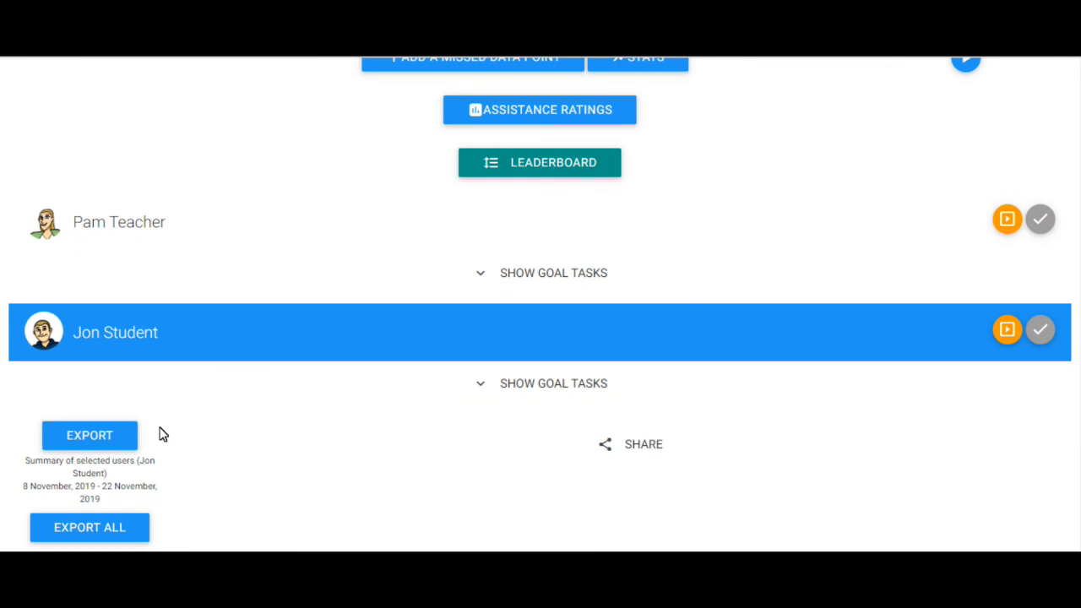
left_click(89, 435)
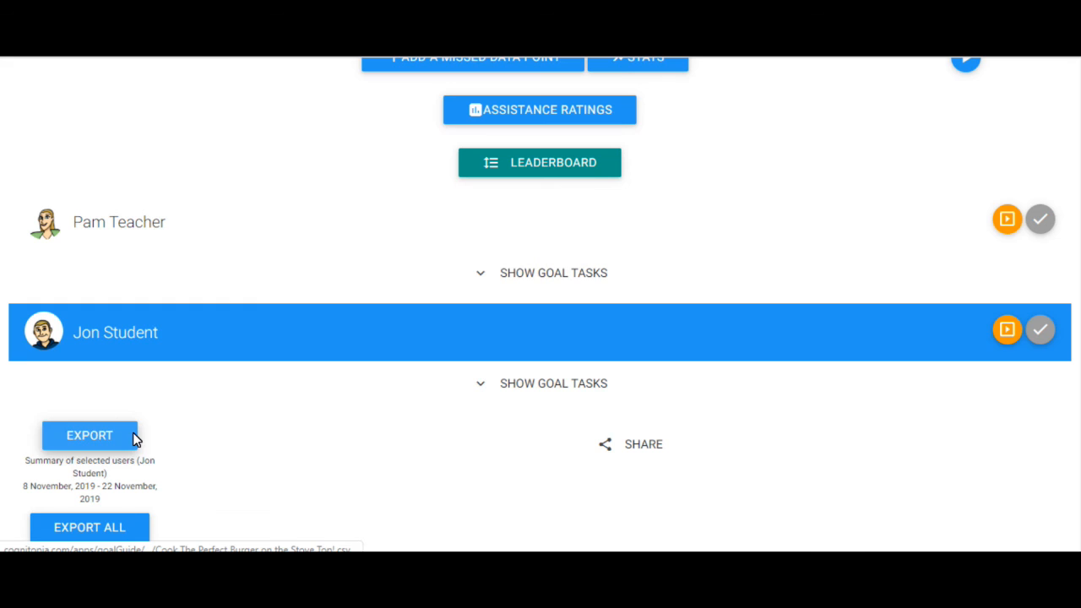
left_click(88, 435)
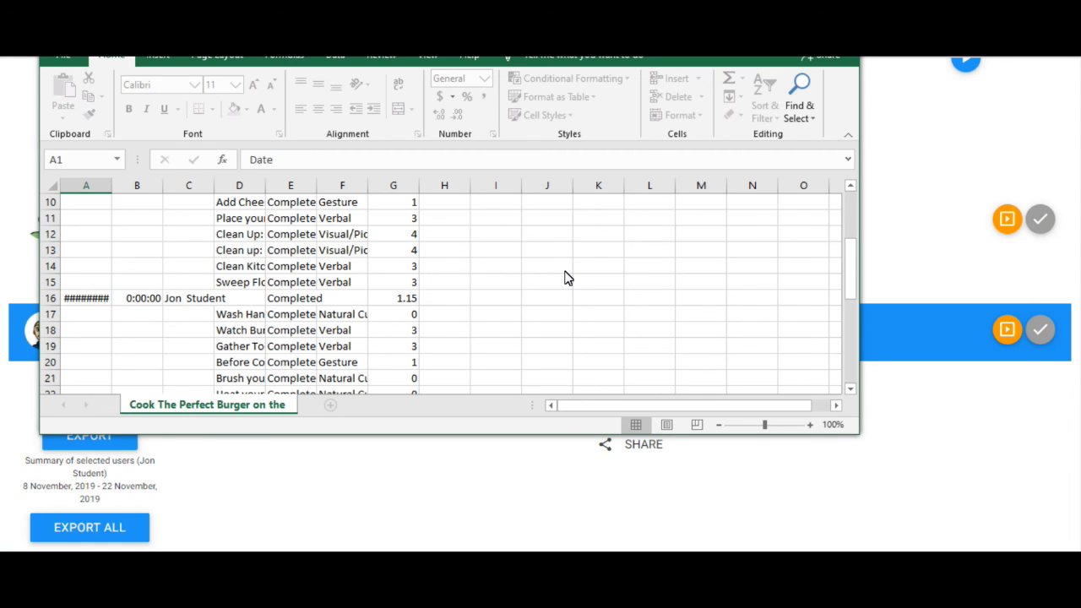
mouse_move(456, 294)
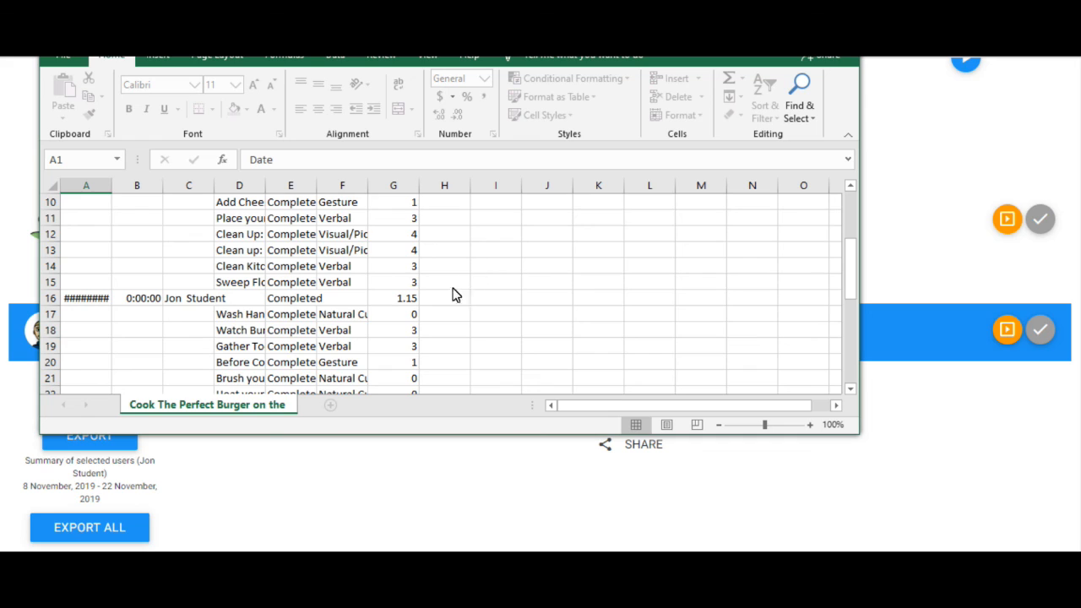